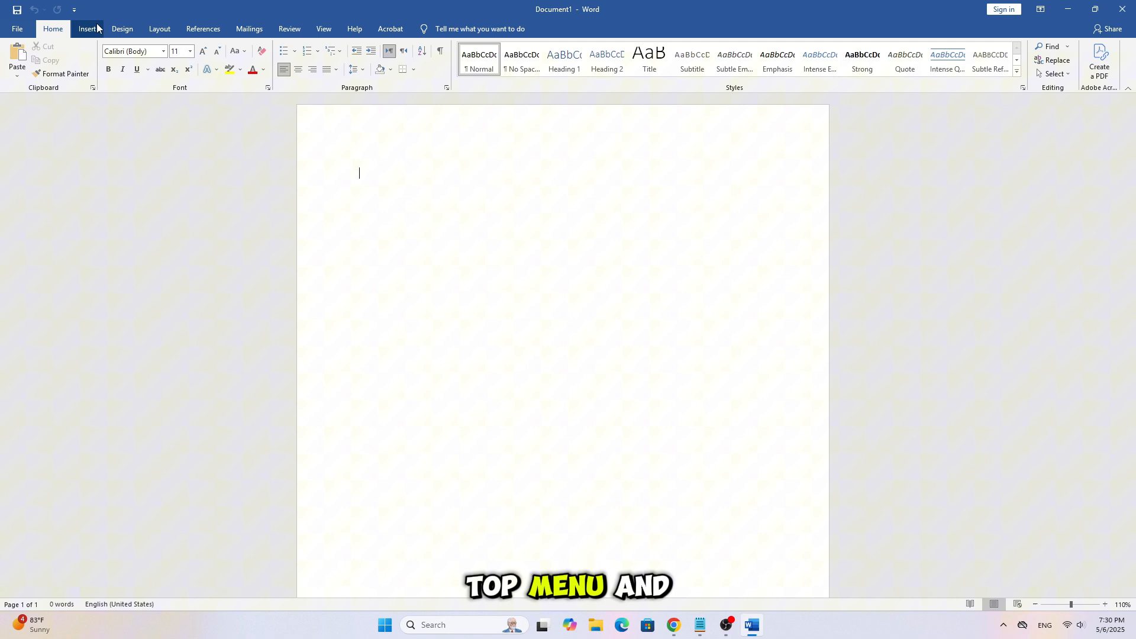
Open the Pictures insertion options on the Insert tab of a blank document.
left_click(136, 58)
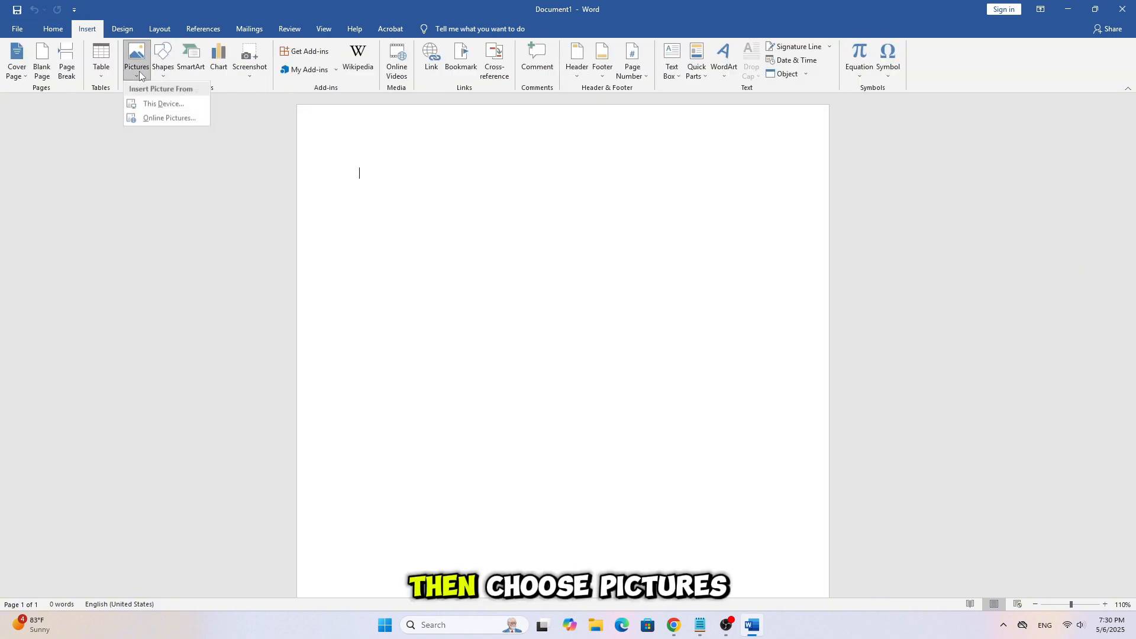
mouse_move(163, 104)
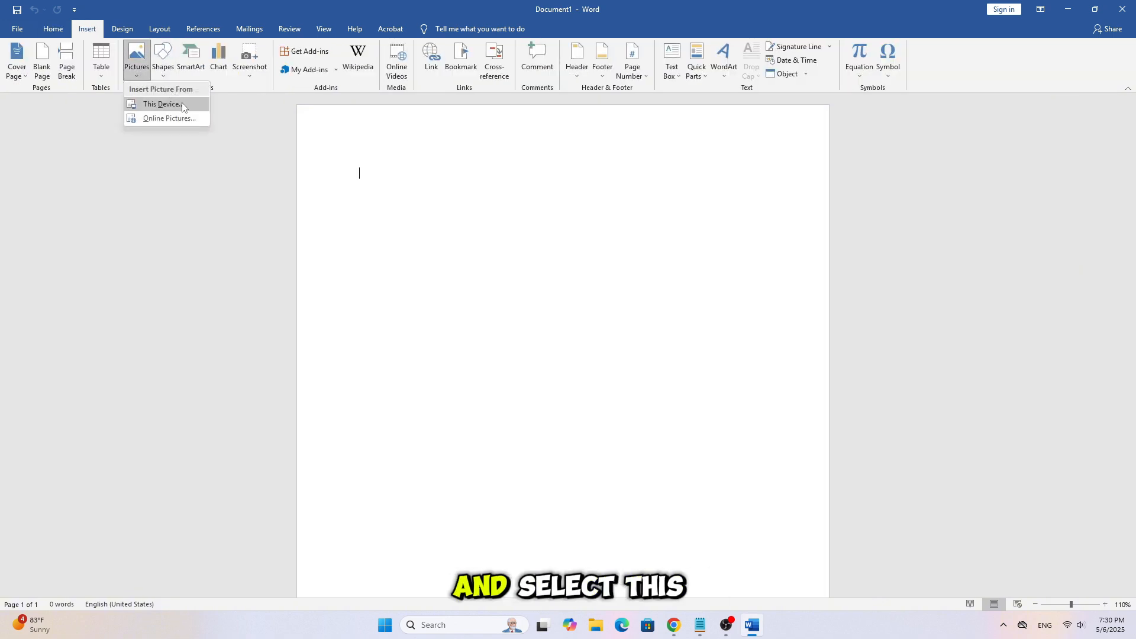
Insert the four car photos from this device's Downloads folder.
left_click(163, 103)
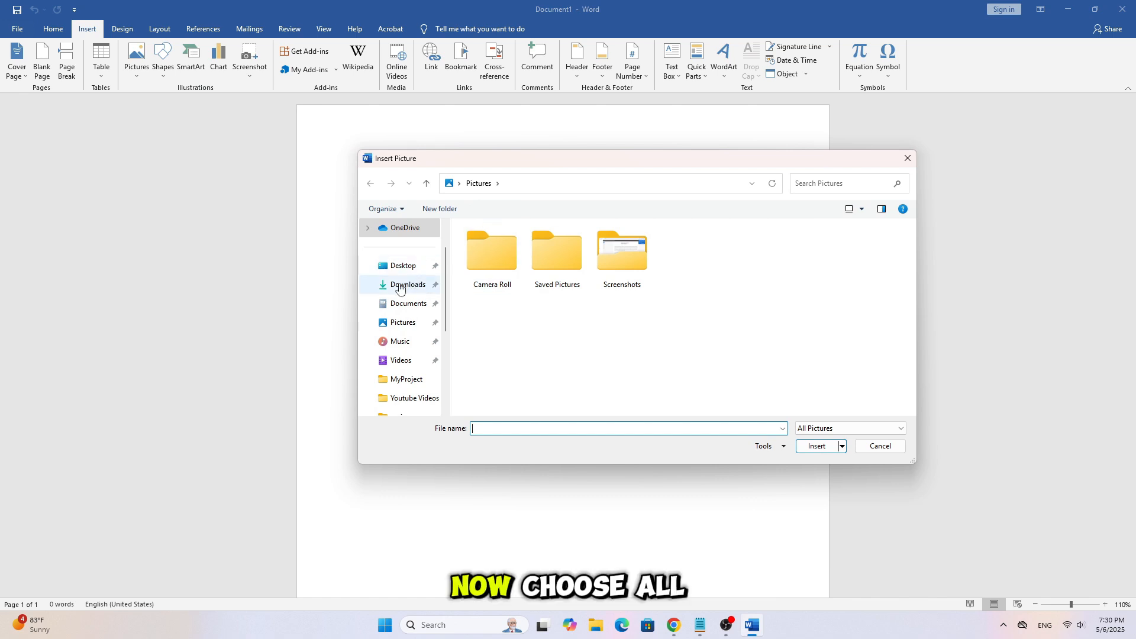
left_click(407, 284)
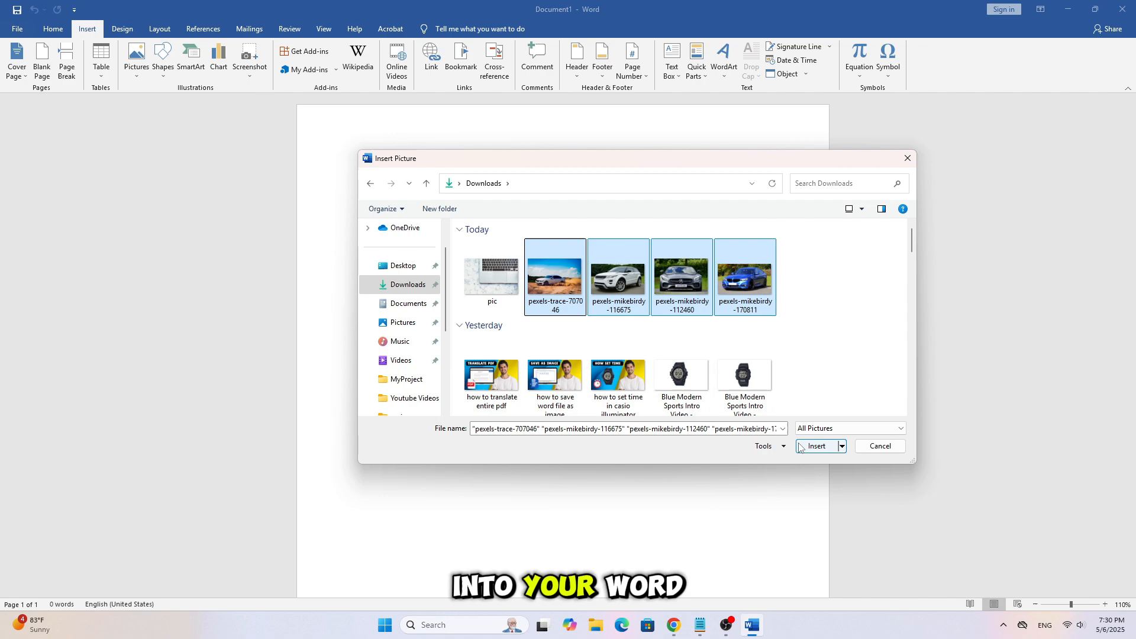
left_click(815, 446)
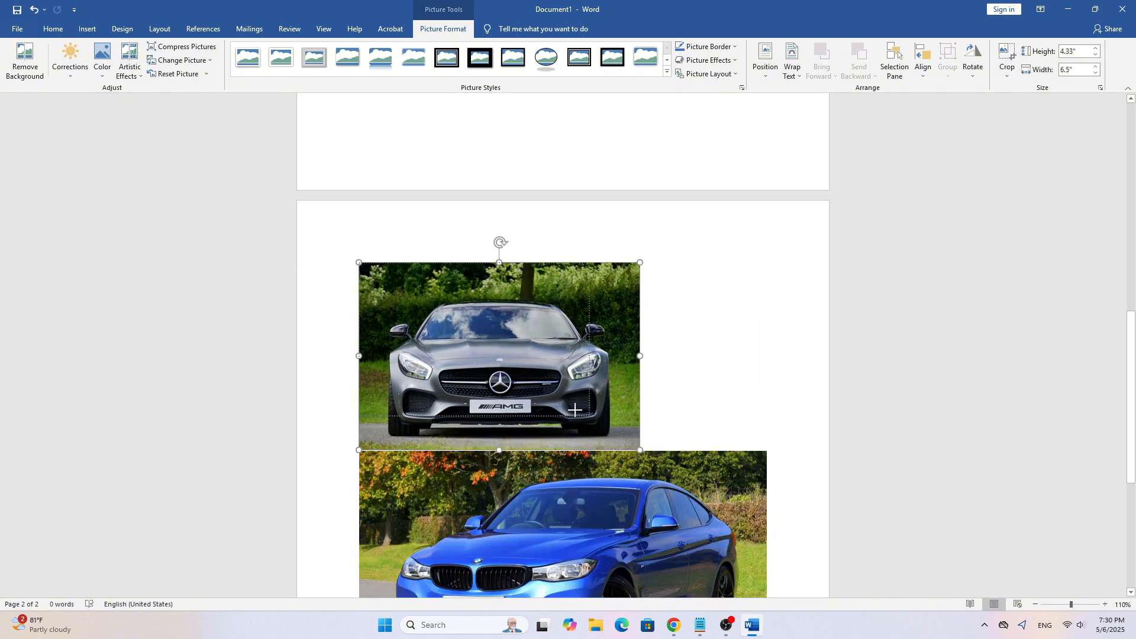
Shrink the grey sports car photo to about half size, then select the blue car photo.
left_click_drag(639, 449, 577, 348)
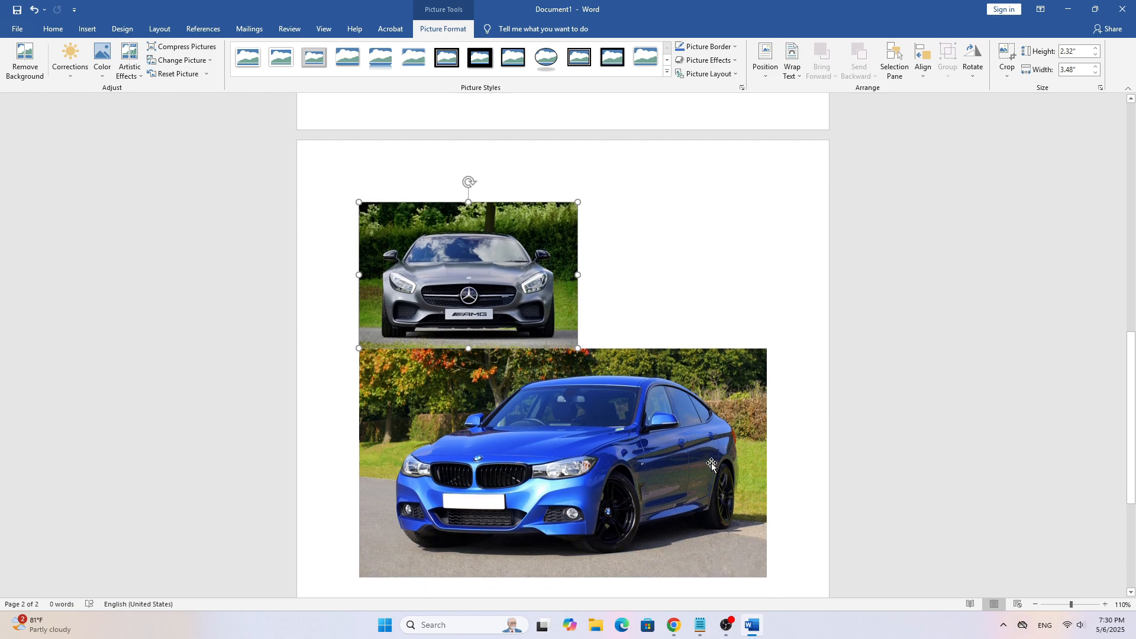
left_click(758, 569)
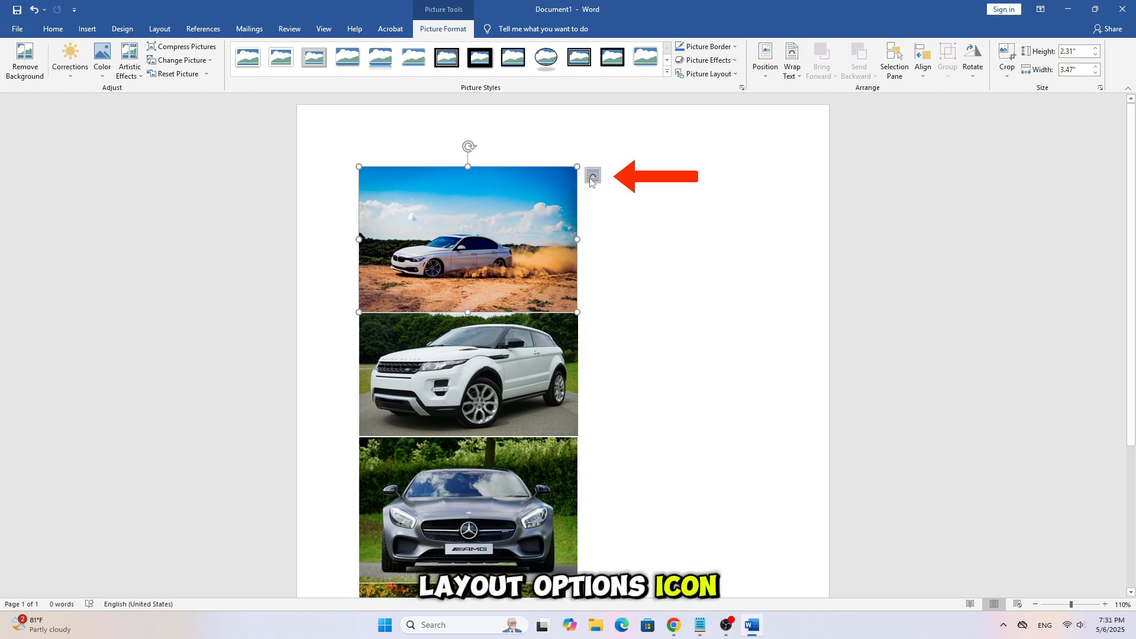
mouse_move(593, 176)
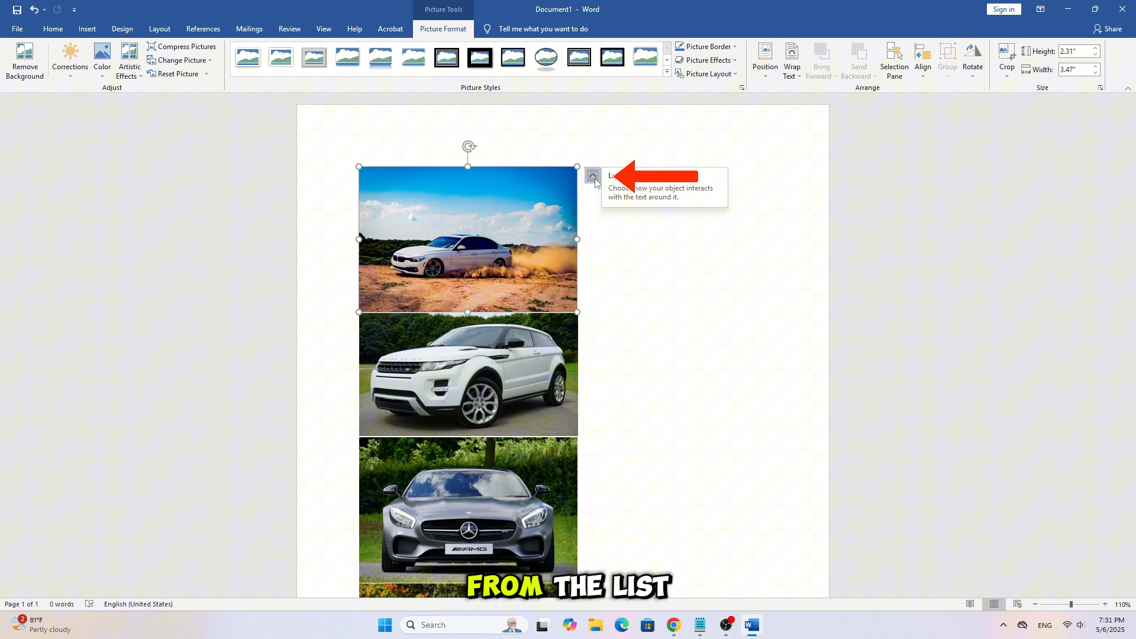
Set the white sedan, white SUV and grey sports car photos to wrap with text.
left_click(594, 177)
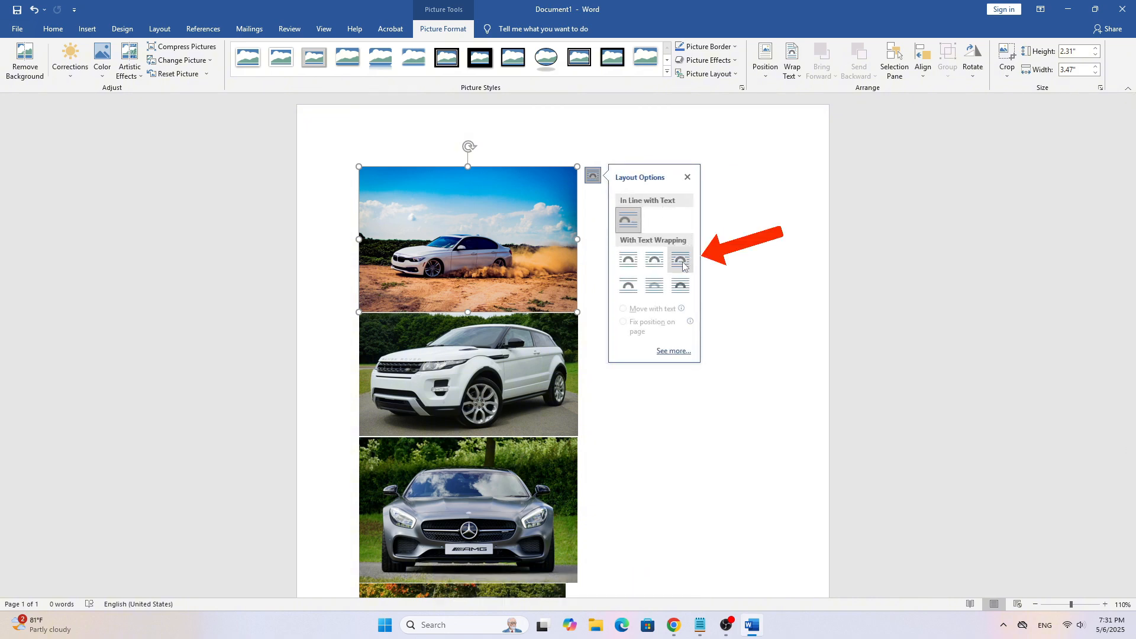
mouse_move(679, 261)
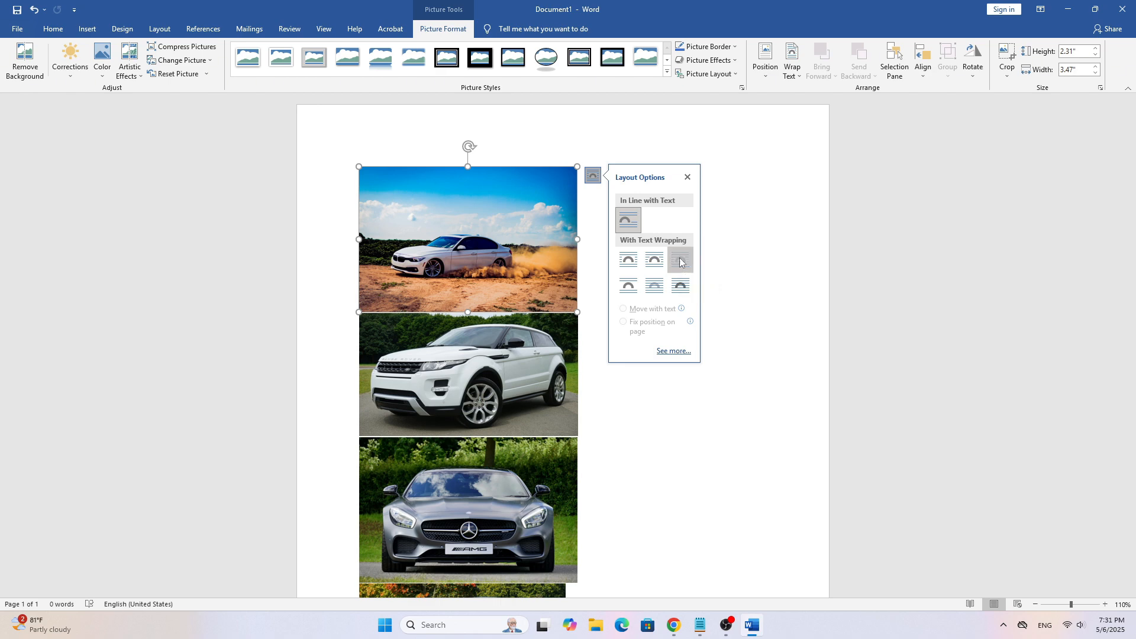
left_click(679, 259)
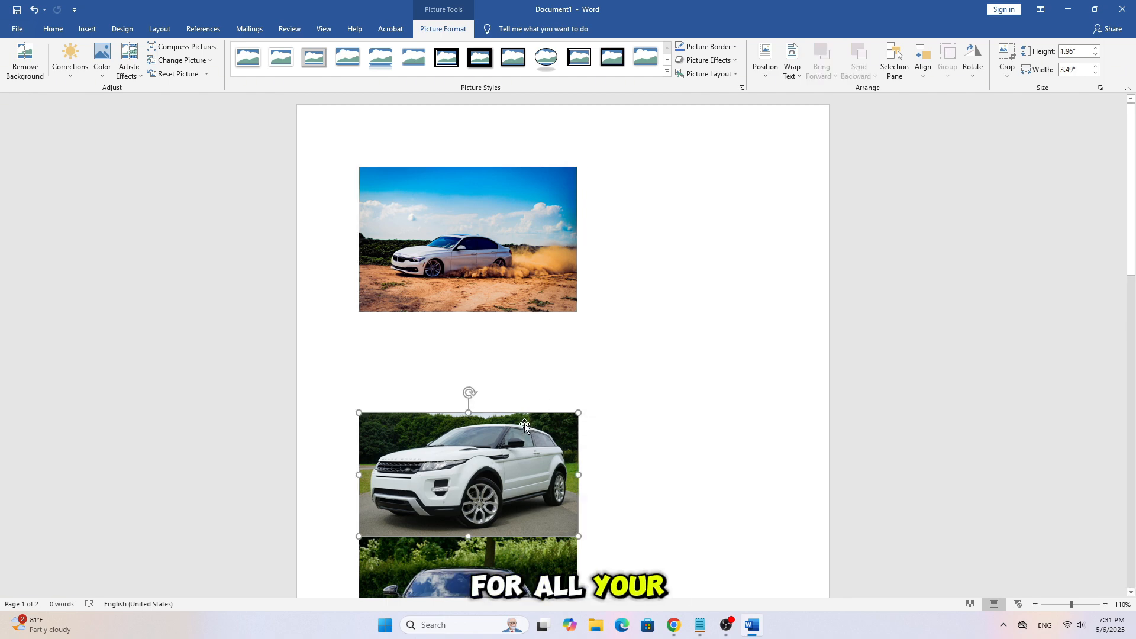
left_click(593, 361)
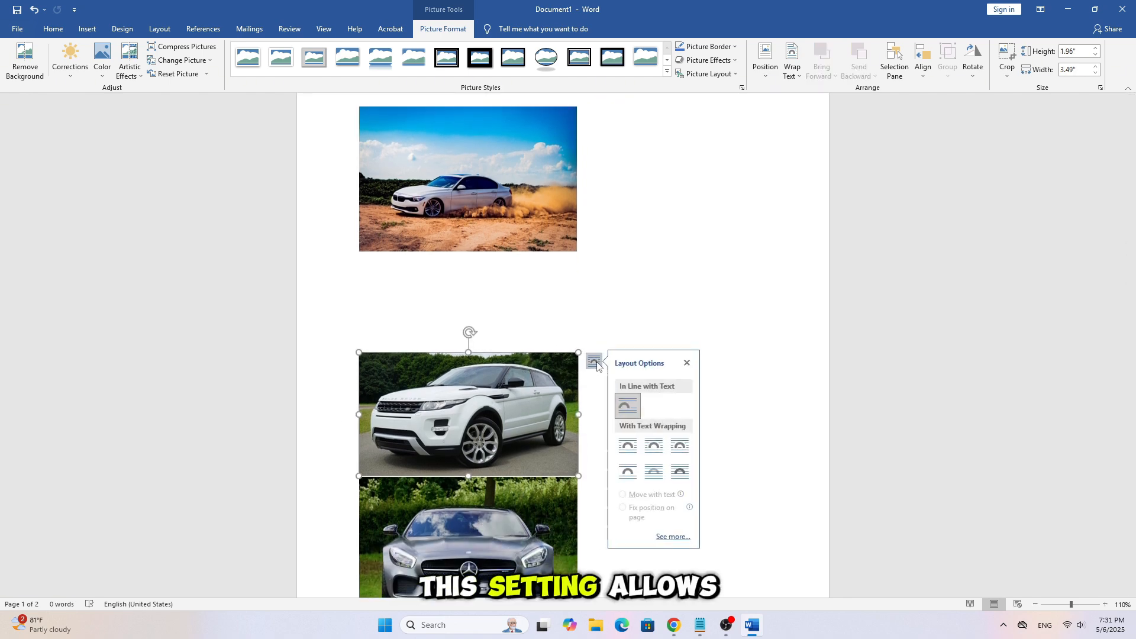
left_click(680, 445)
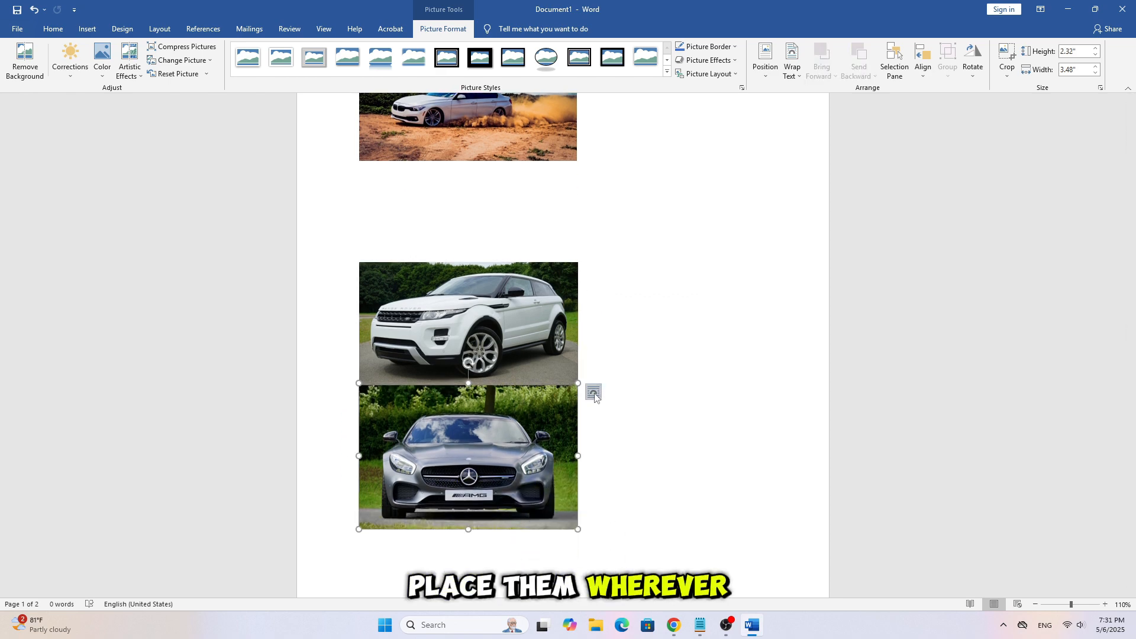
left_click(594, 393)
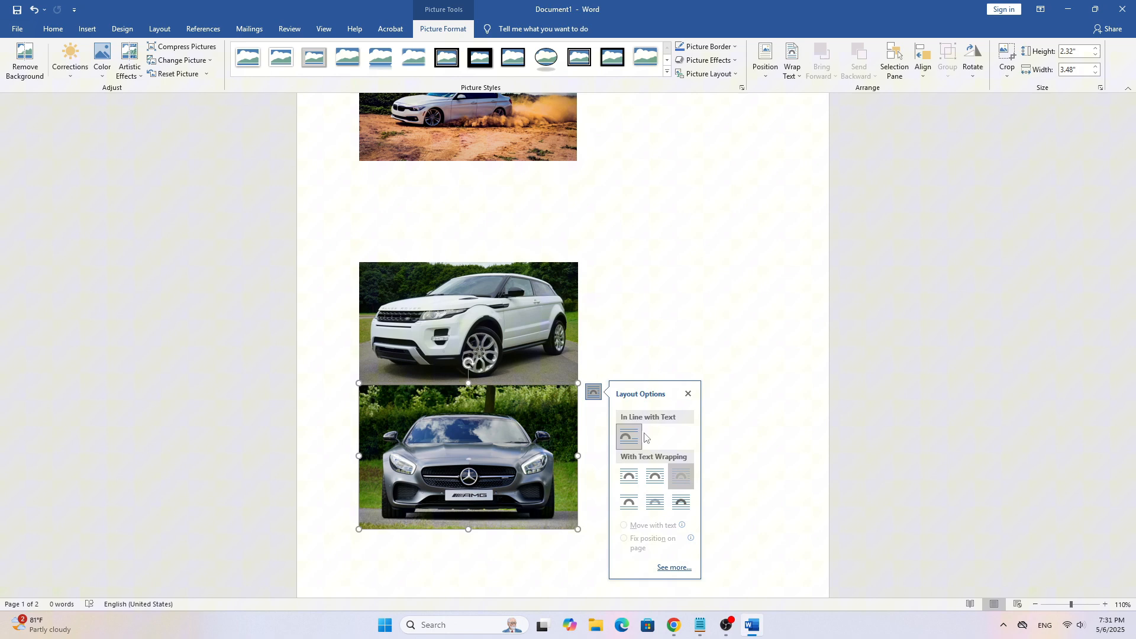
left_click(667, 319)
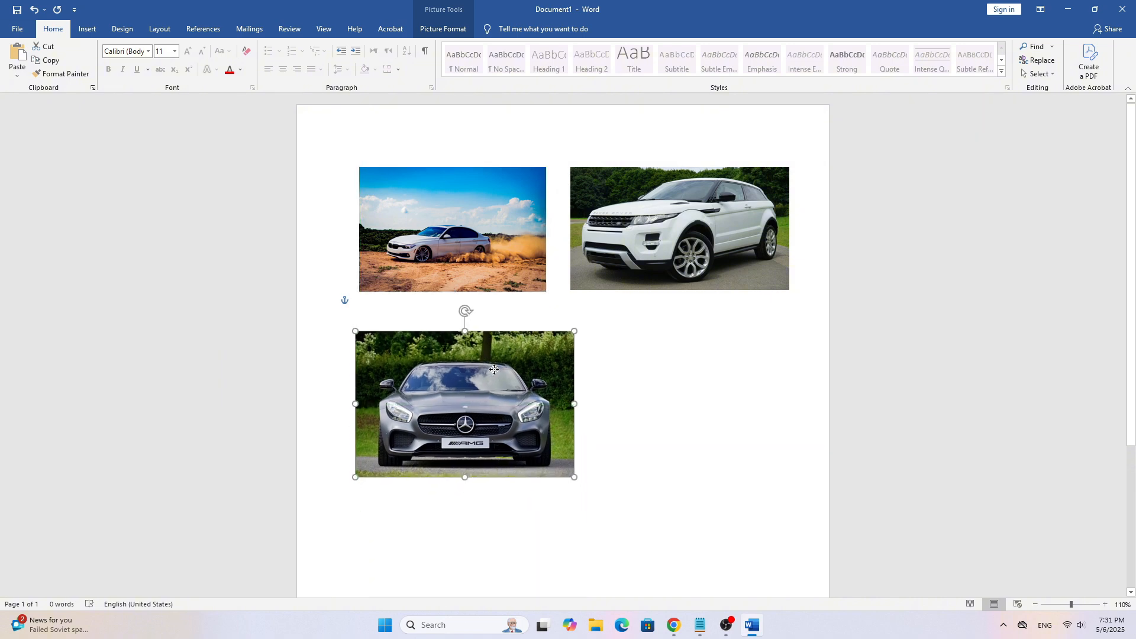
Position the photos into two rows of two on the first page.
scroll("down", 3)
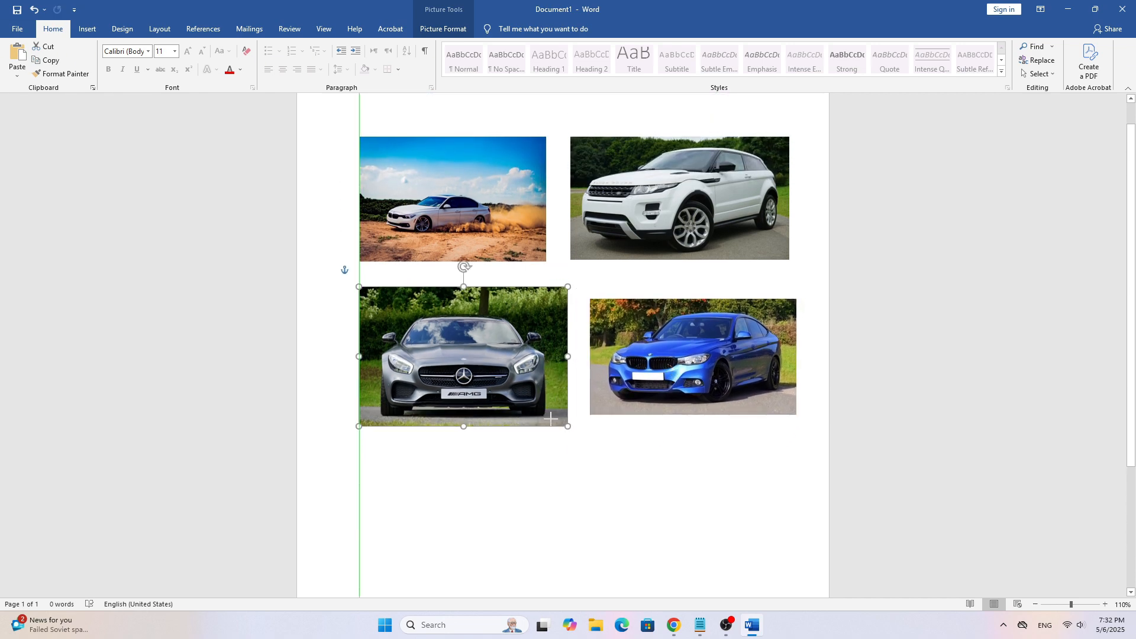
left_click(692, 357)
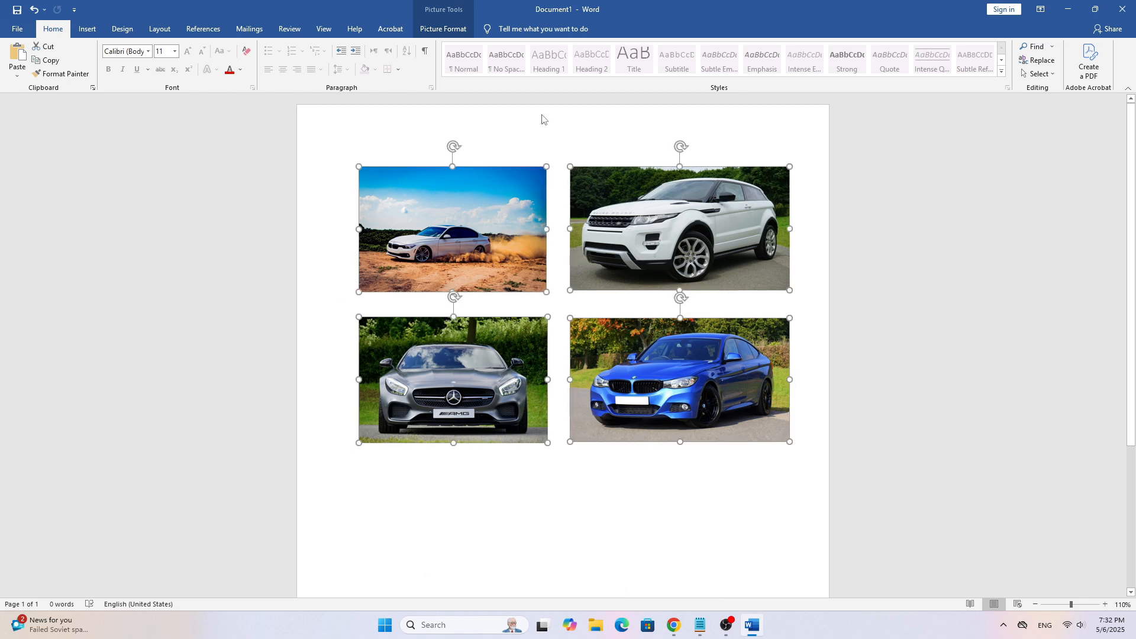
Preview several frame styles in Picture Format, then apply the white framed style to all photos.
left_click(442, 29)
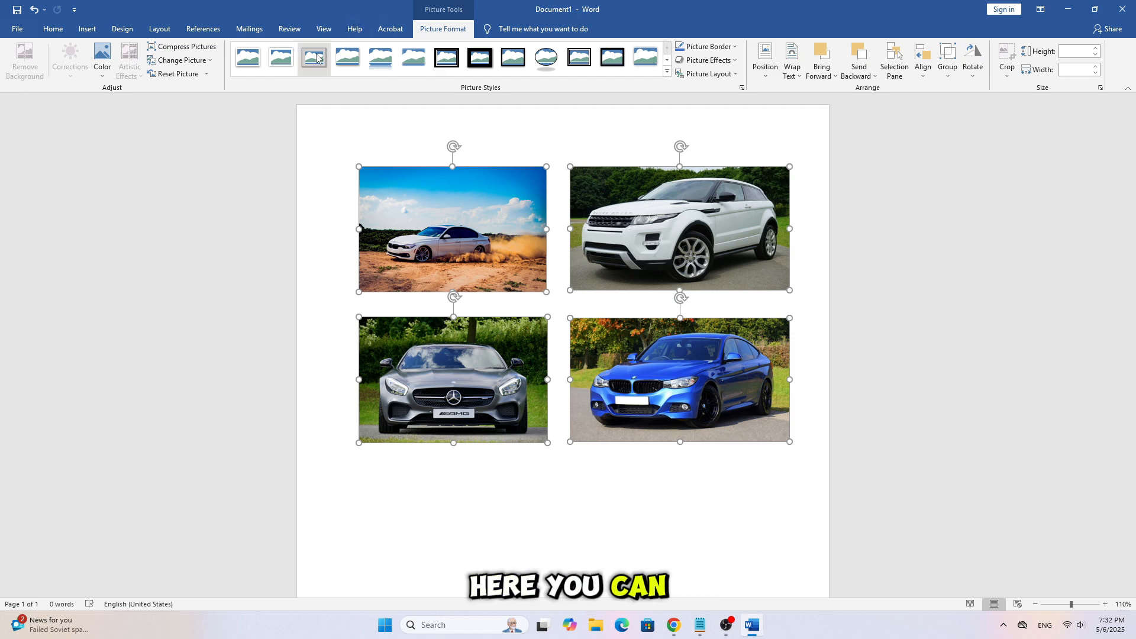
left_click(281, 58)
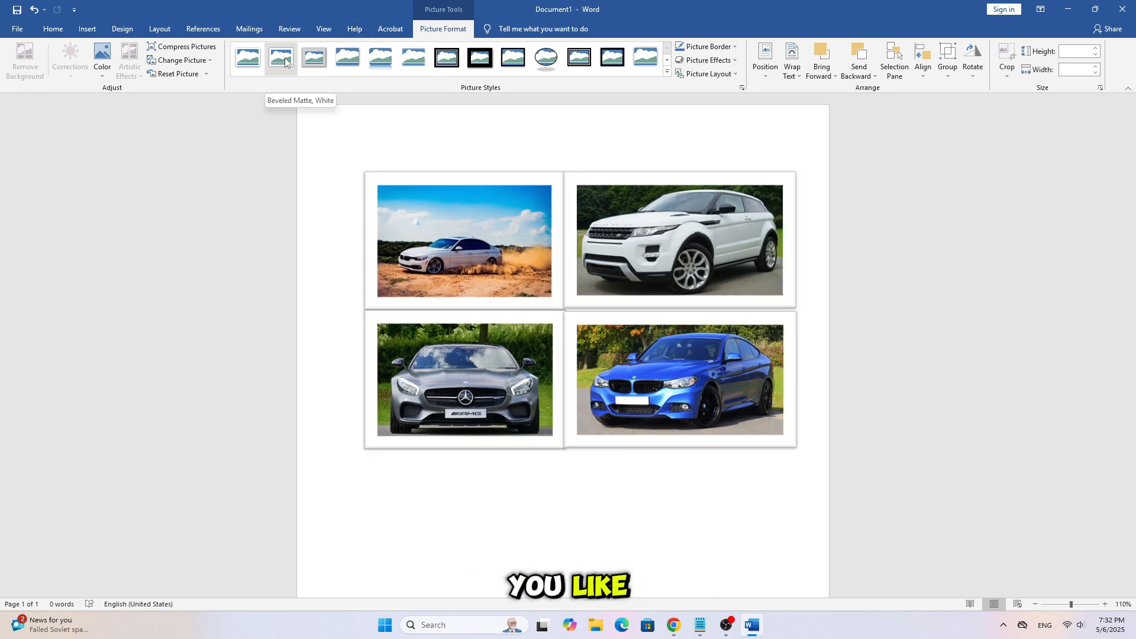
left_click(346, 58)
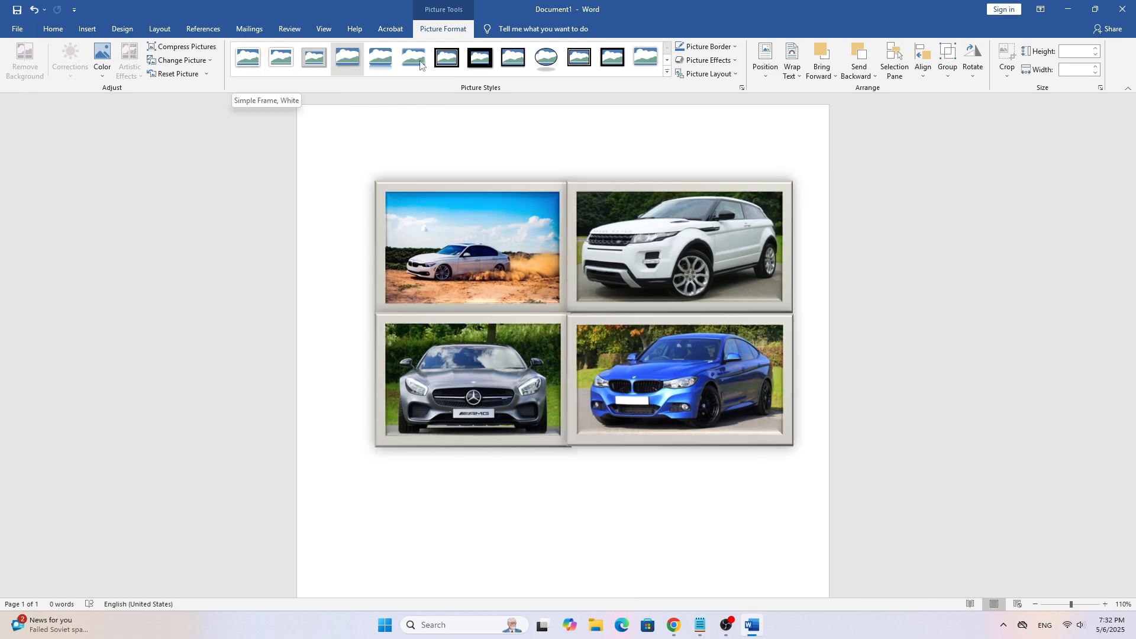
left_click(480, 58)
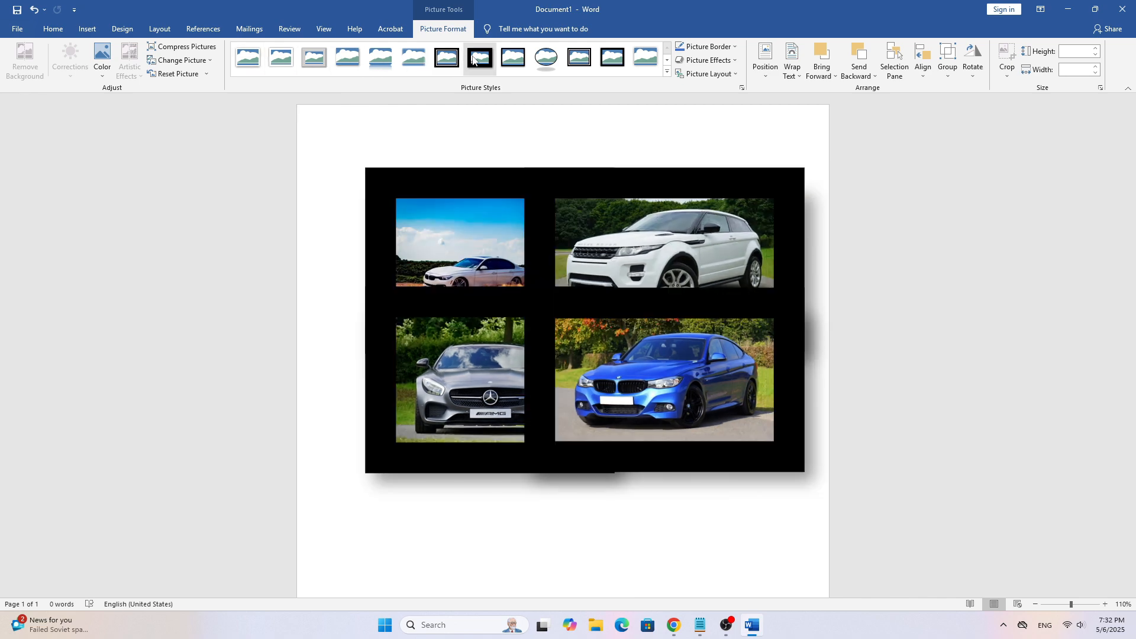
left_click(248, 58)
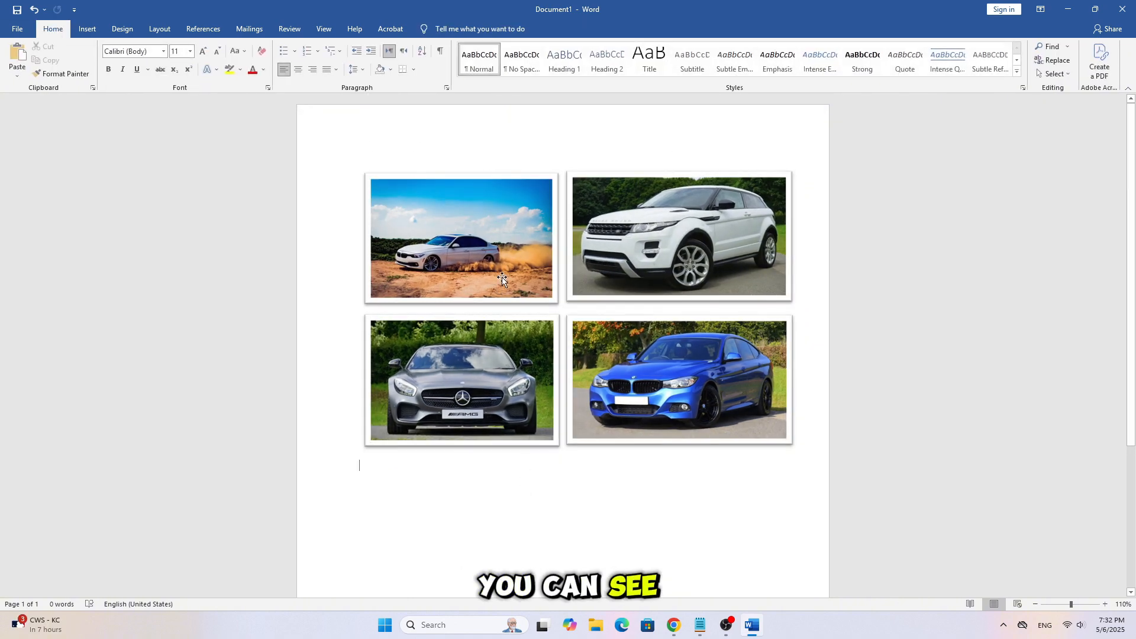
left_click(462, 238)
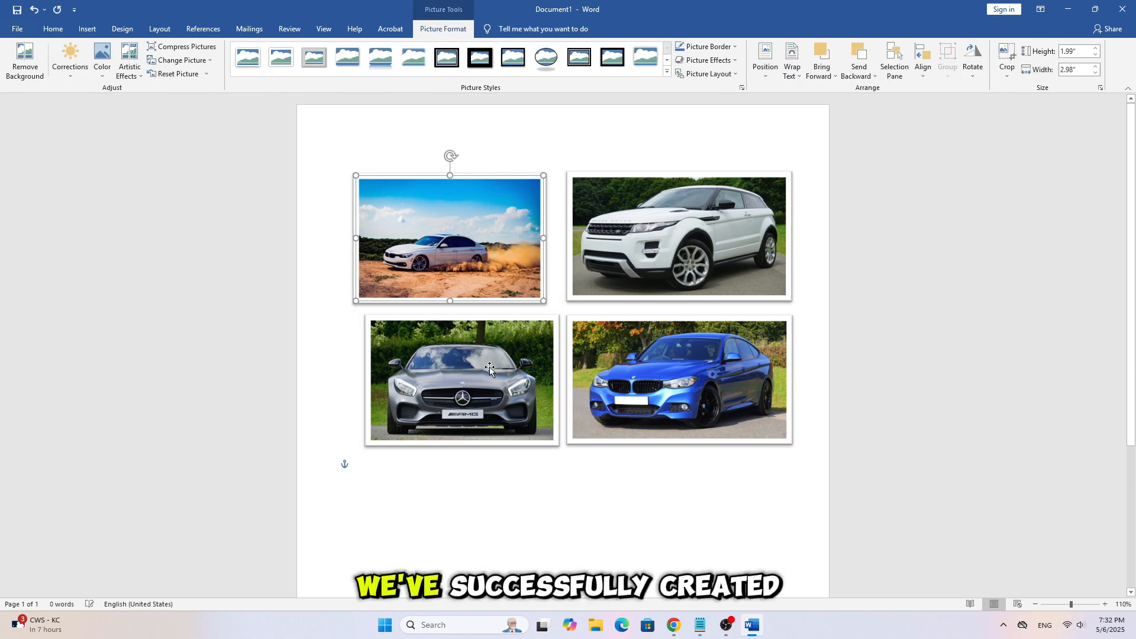